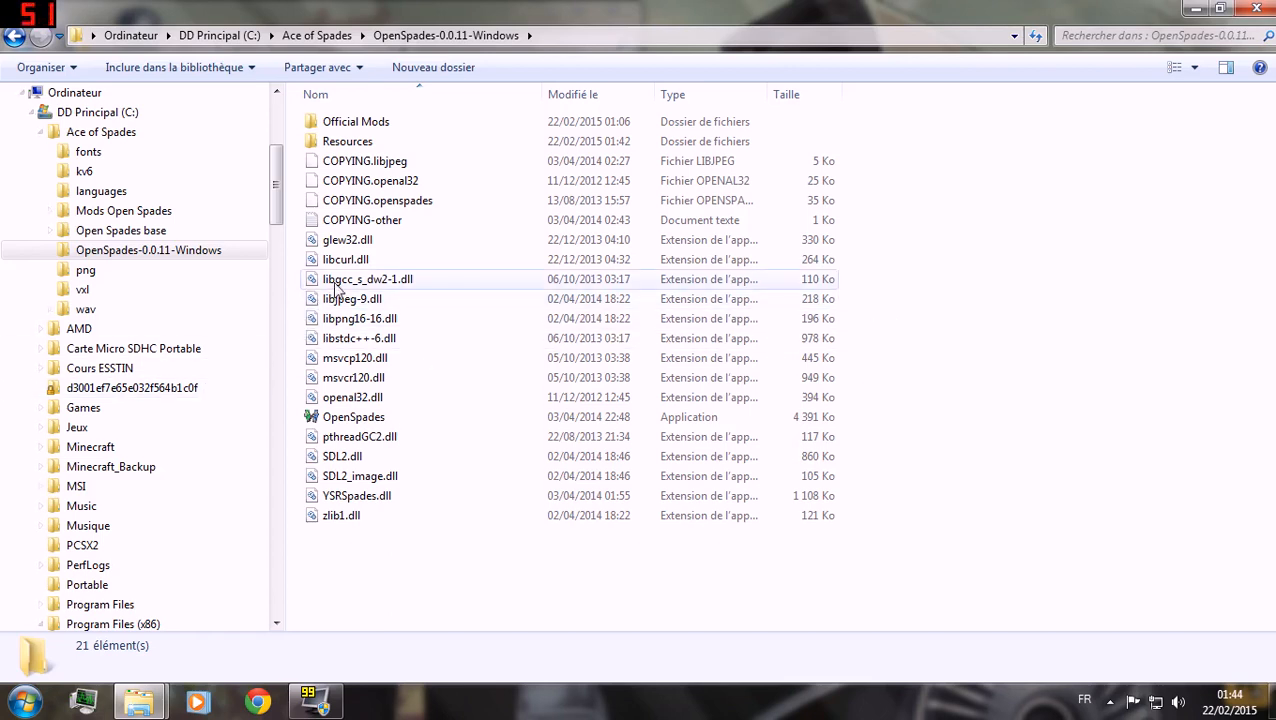
{"action": "mouse_move", "coordinate": [406, 259]}
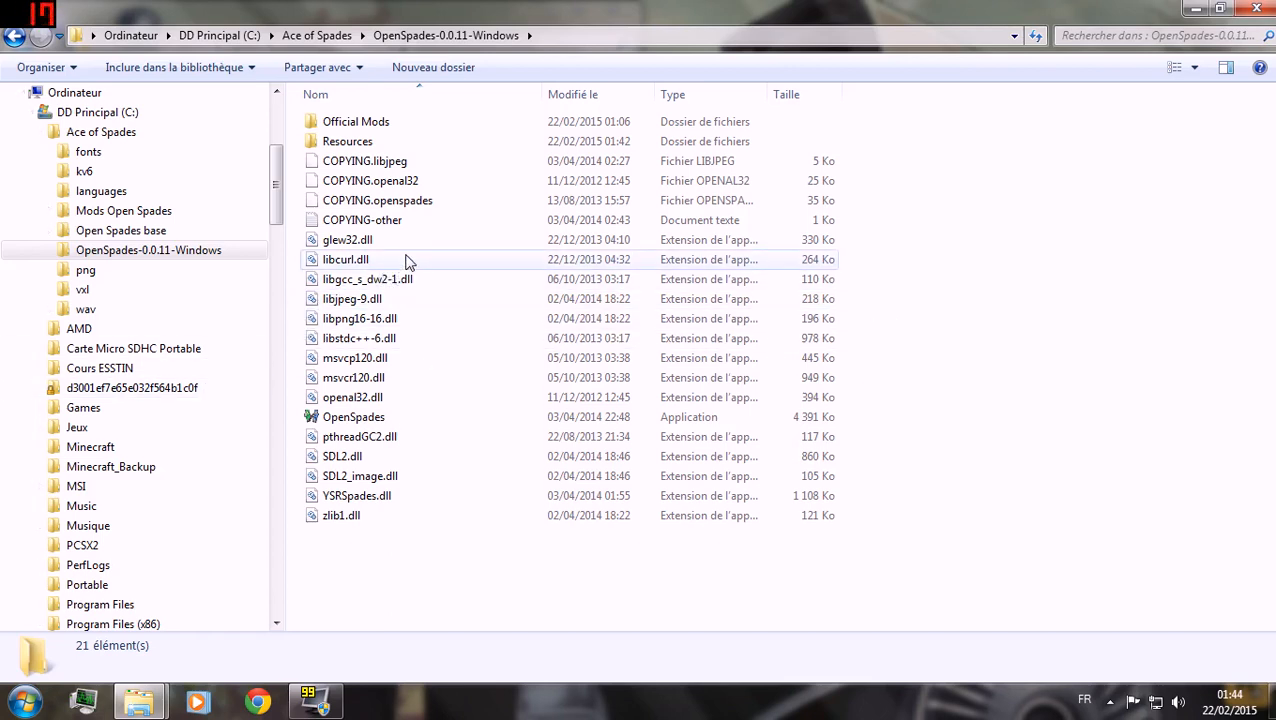
{"action": "mouse_move", "coordinate": [435, 260]}
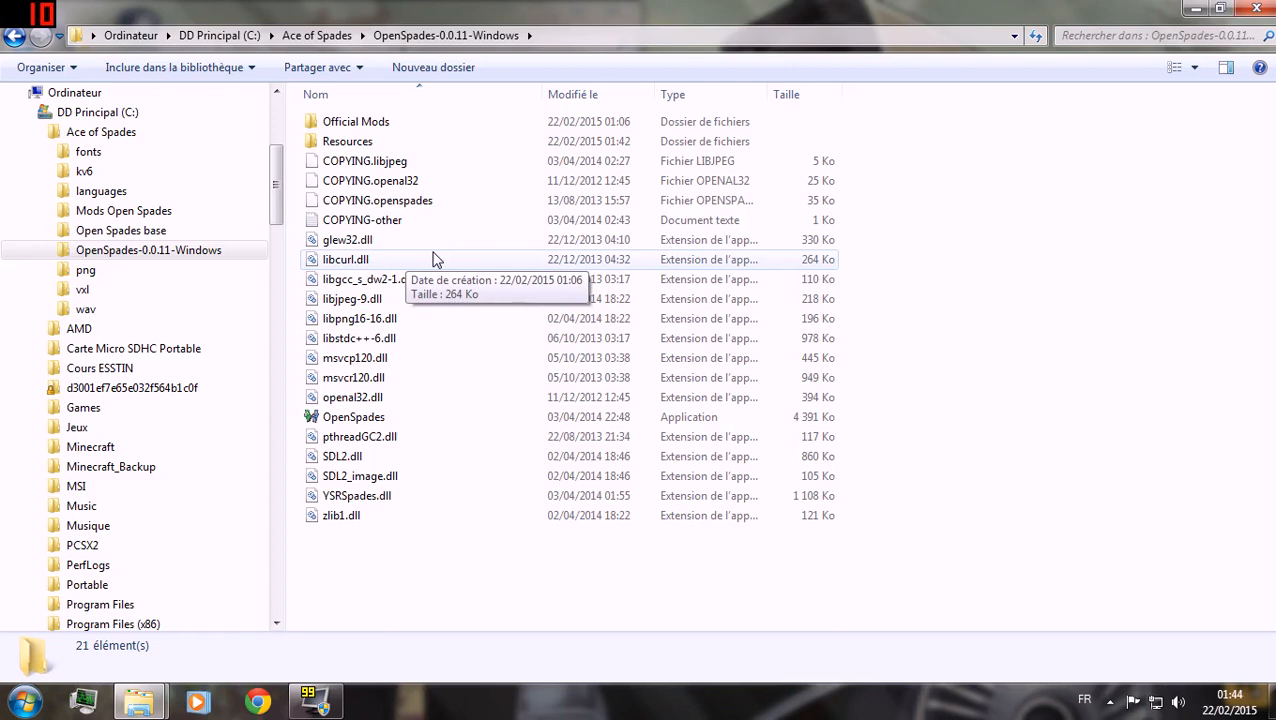
{"action": "mouse_move", "coordinate": [1143, 303]}
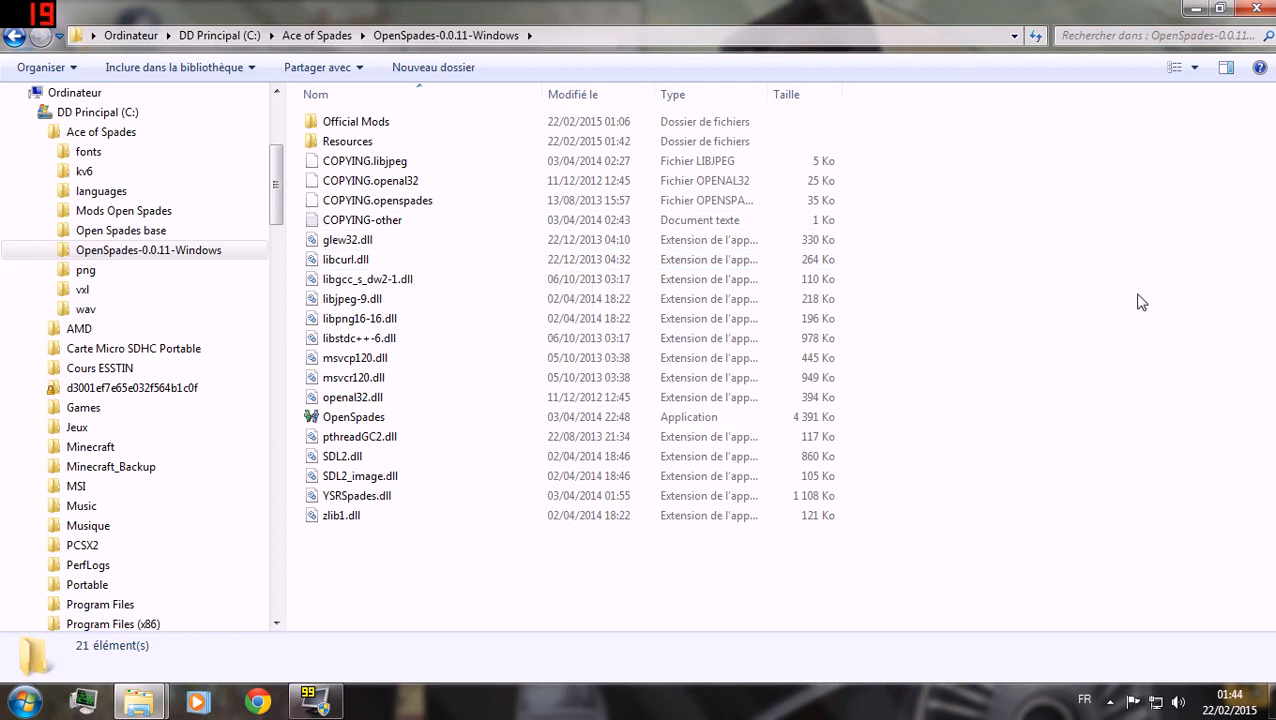
{"action": "mouse_move", "coordinate": [930, 220]}
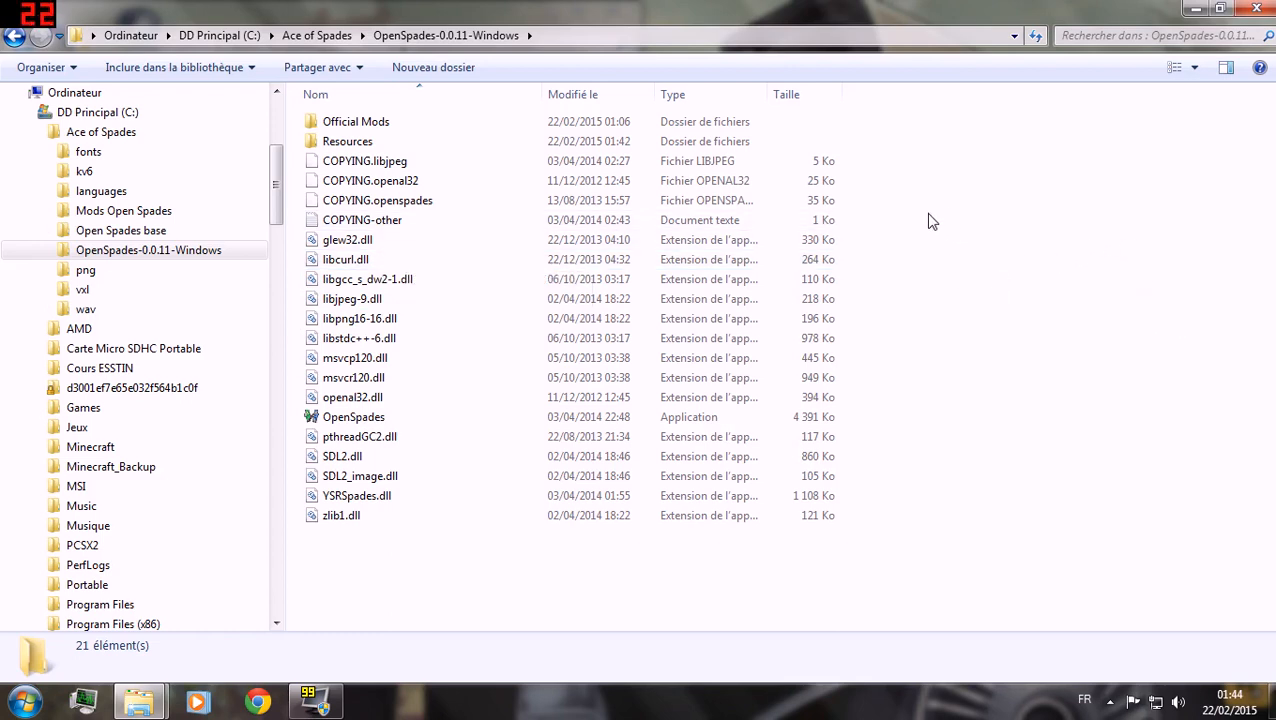
{"action": "mouse_move", "coordinate": [770, 545]}
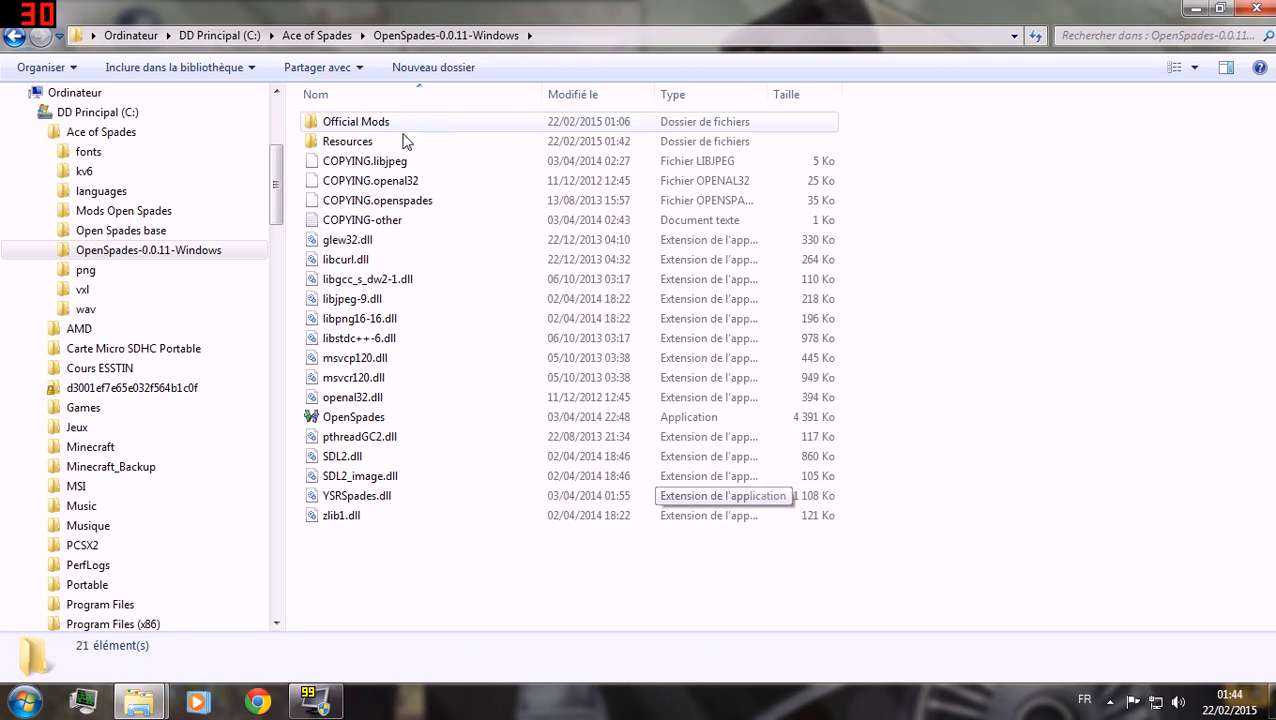
{"action": "mouse_move", "coordinate": [575, 255]}
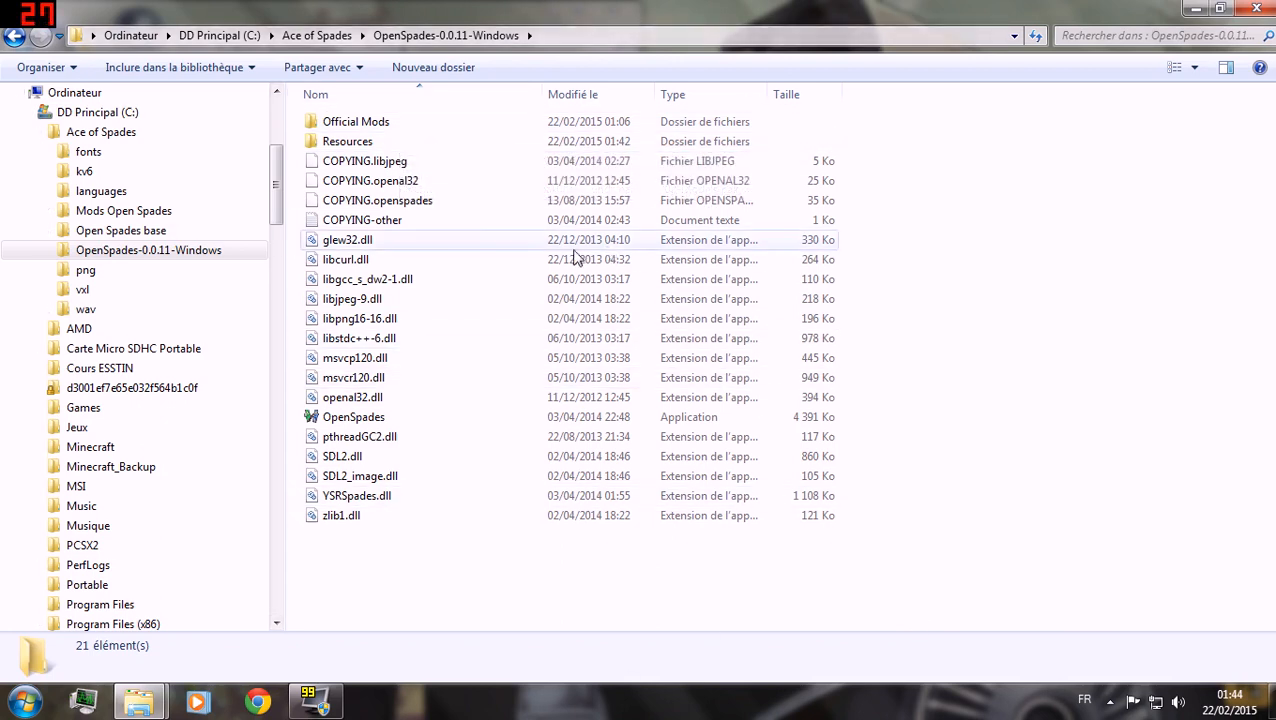
{"action": "mouse_move", "coordinate": [357, 135]}
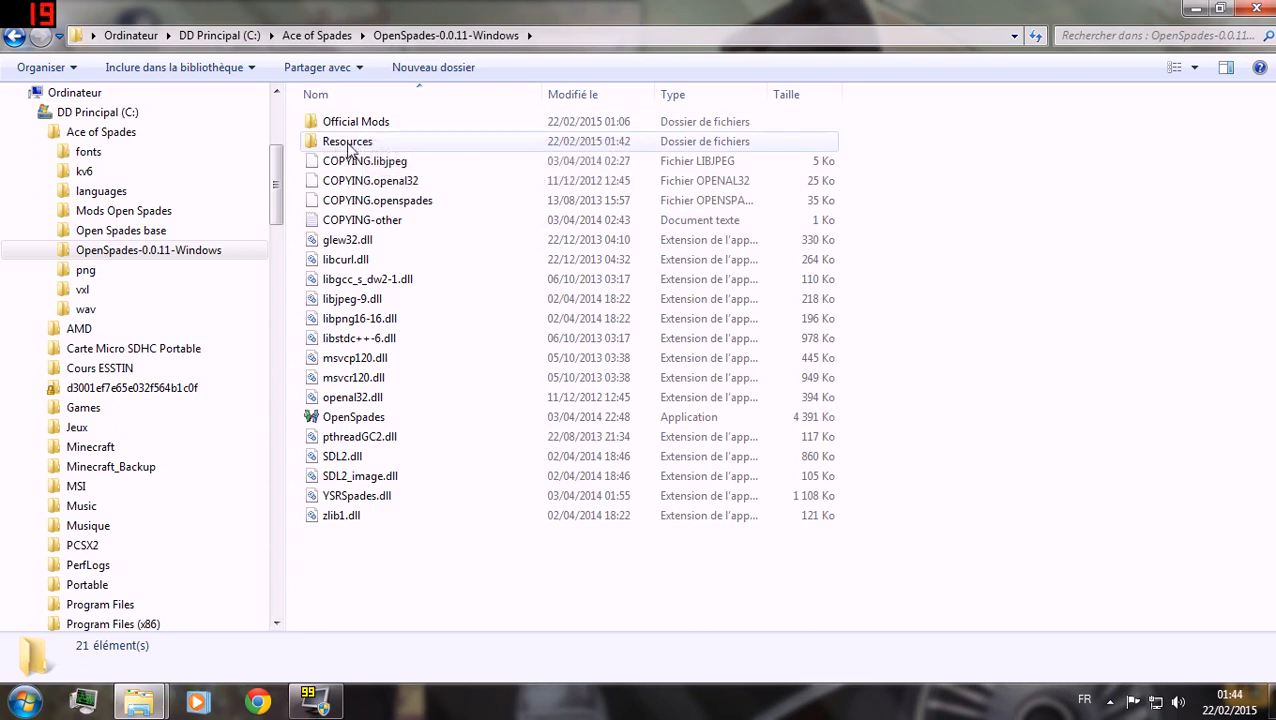
Open the OpenSpades Resources folder and select pak001-Sounds.pak.
{"action": "double_click", "coordinate": [347, 141]}
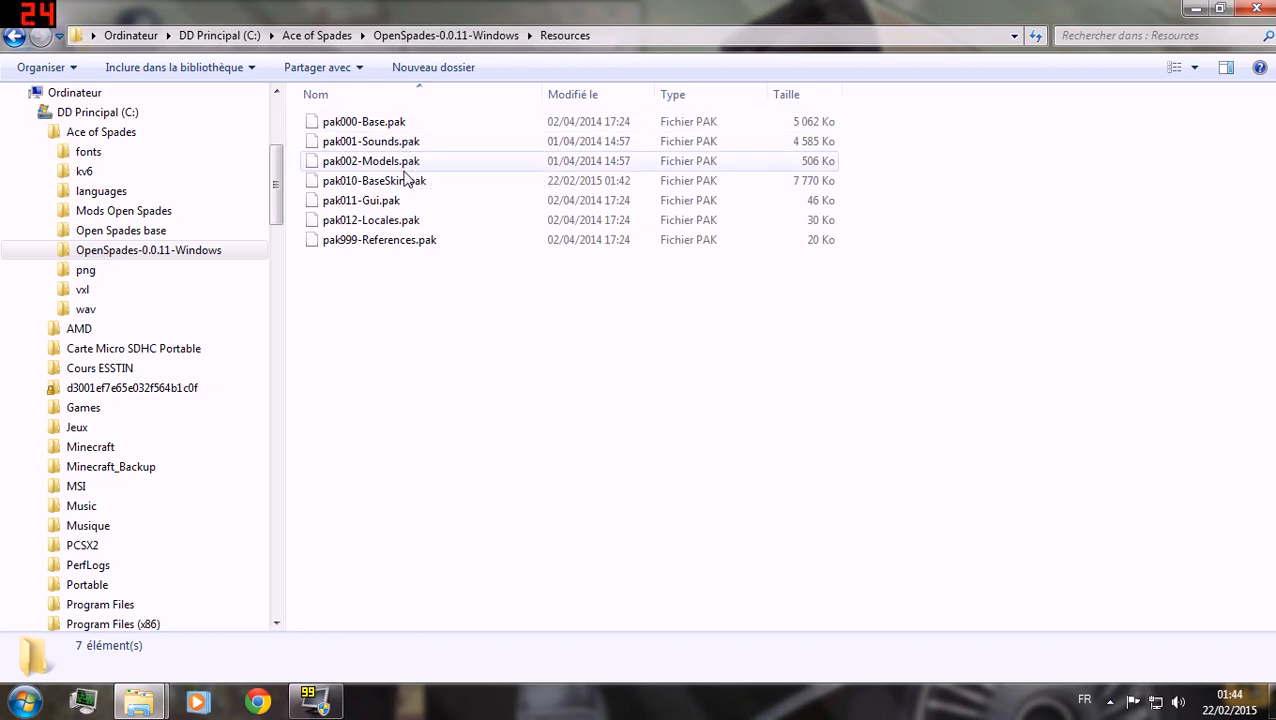
{"action": "left_click", "coordinate": [374, 180]}
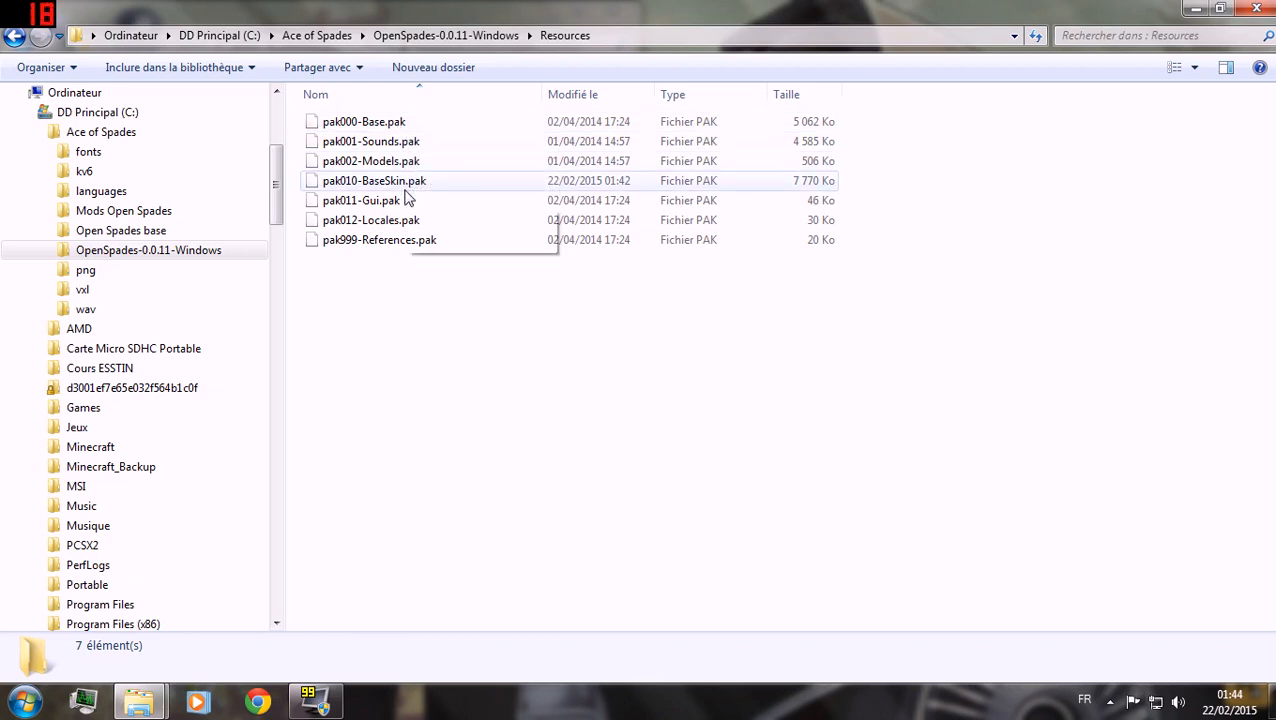
{"action": "mouse_move", "coordinate": [405, 190]}
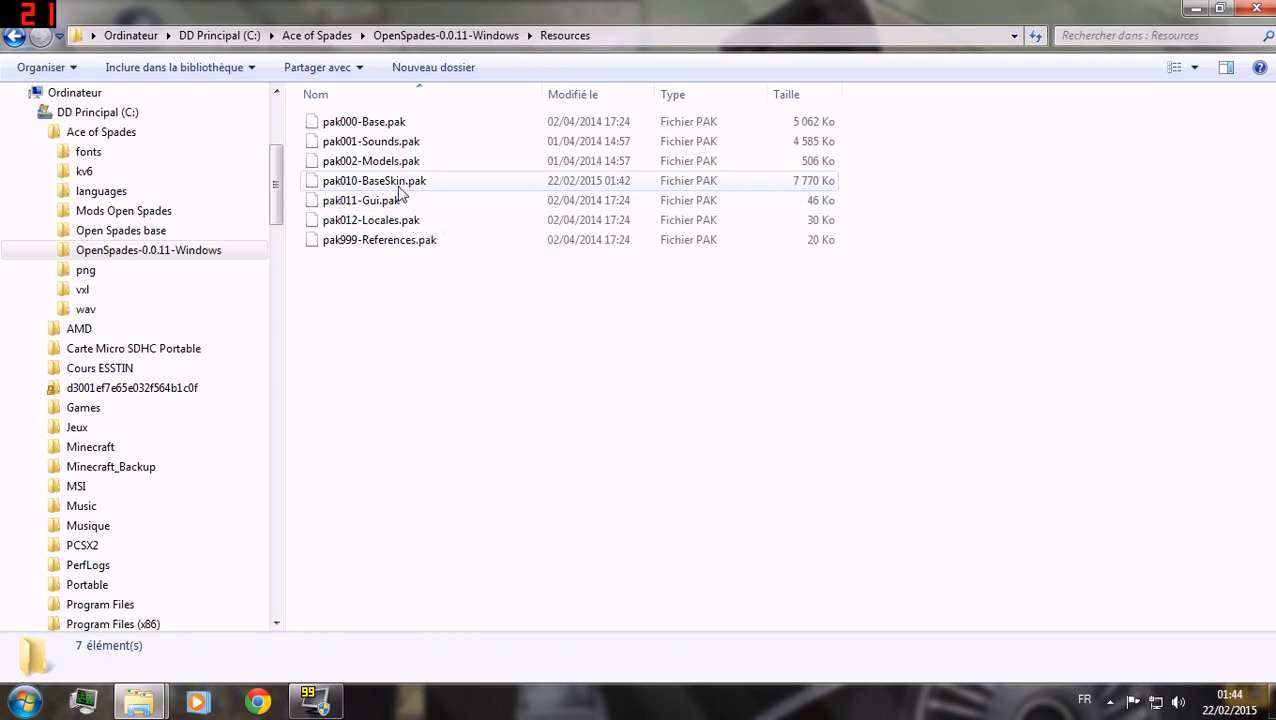
{"action": "left_click", "coordinate": [371, 141]}
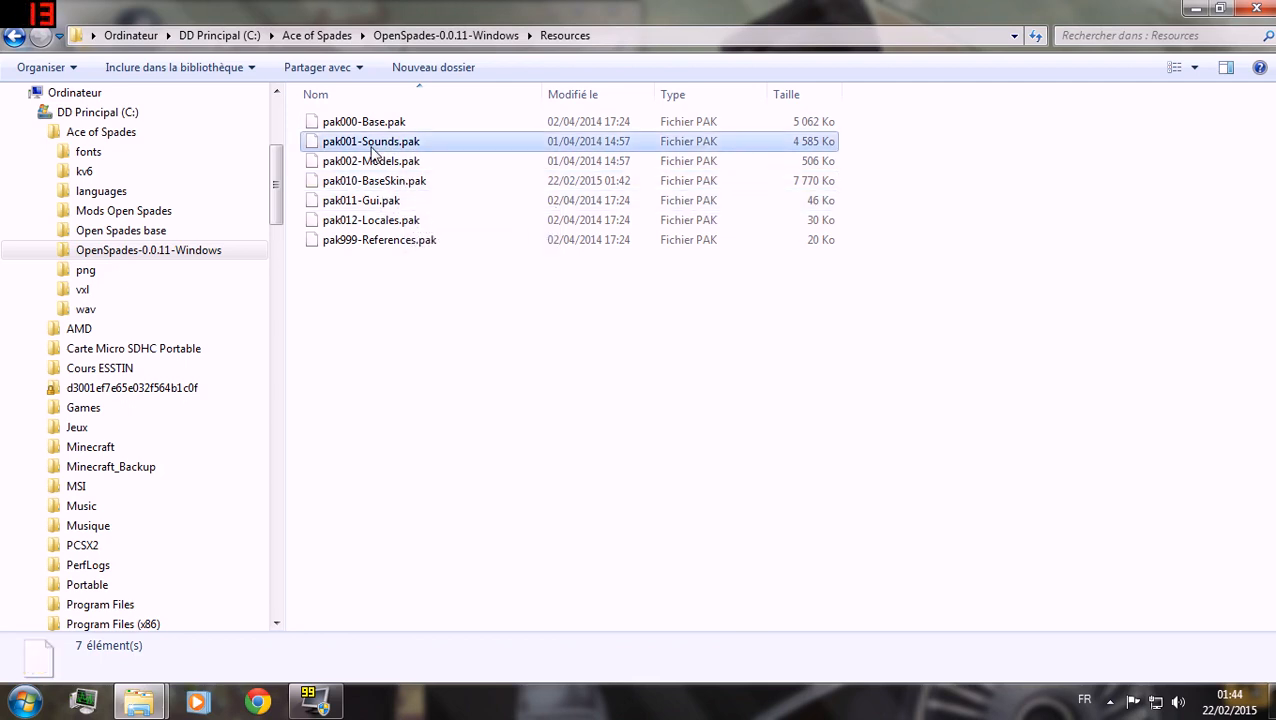
Open pak001-Sounds.pak in 7-Zip via the 7-Zip > Ouvrir context menu.
{"action": "right_click", "coordinate": [371, 141]}
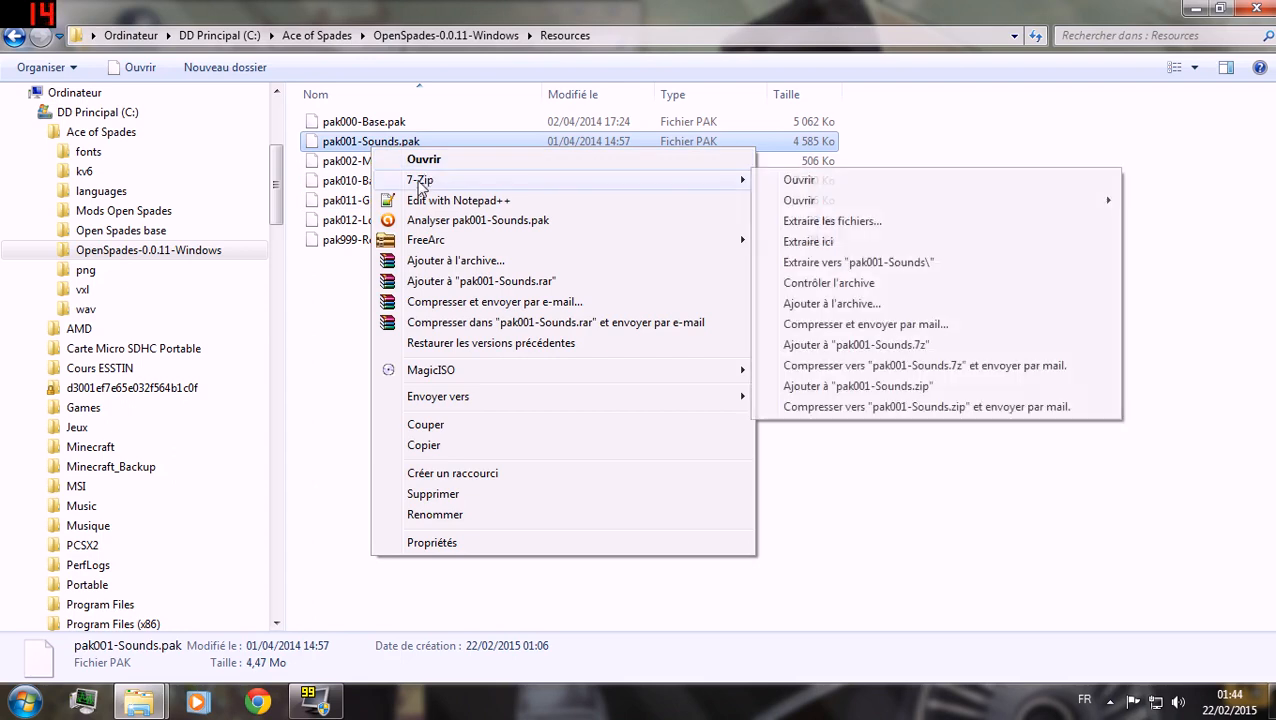
{"action": "mouse_move", "coordinate": [449, 193]}
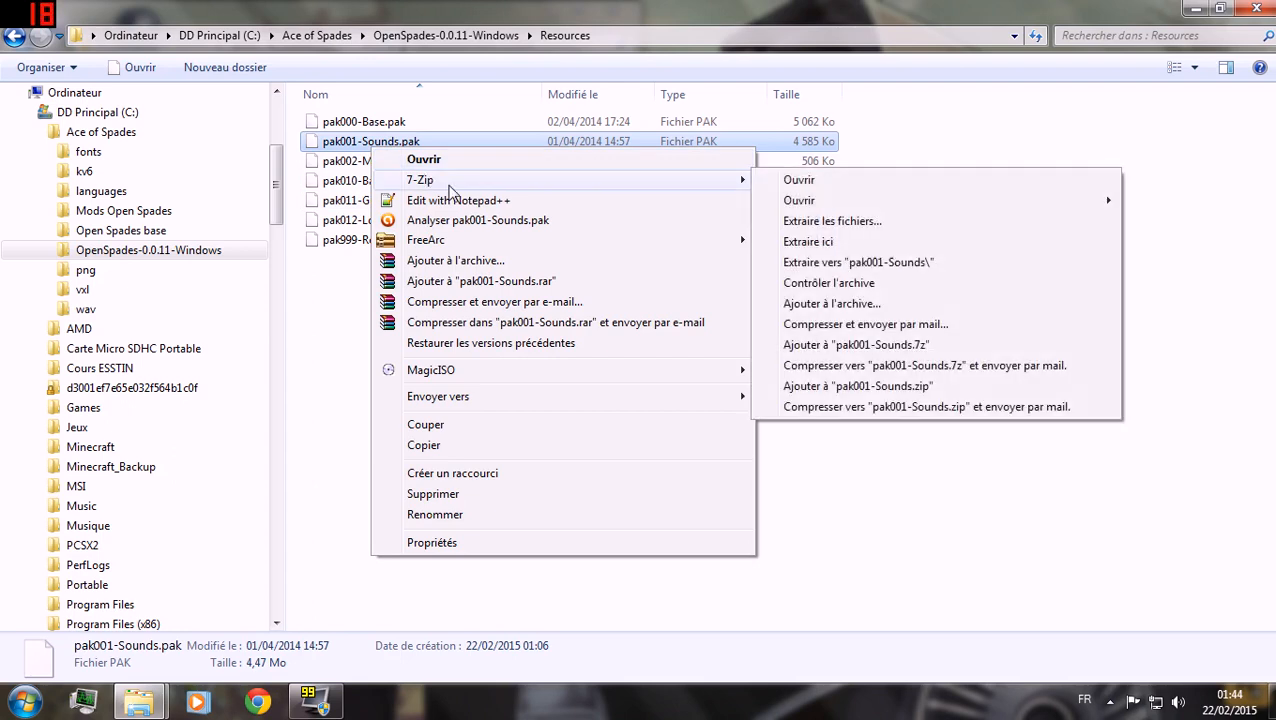
{"action": "mouse_move", "coordinate": [798, 200]}
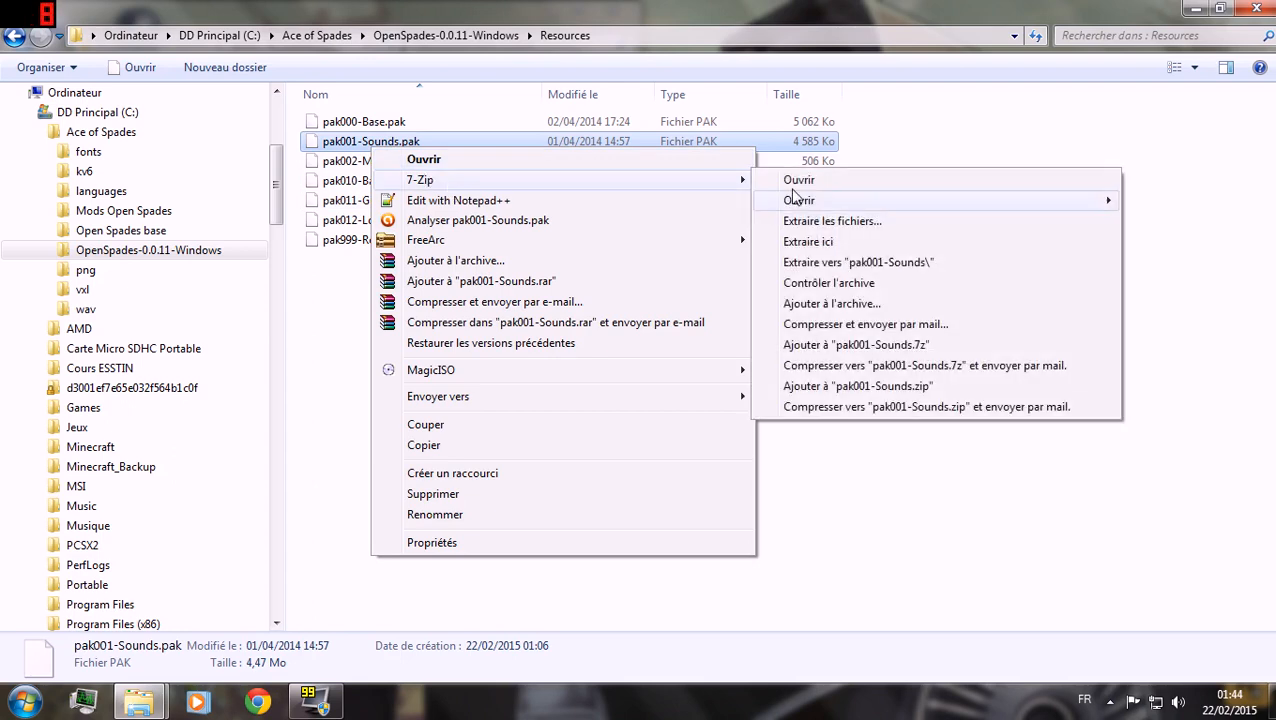
{"action": "left_click", "coordinate": [799, 180]}
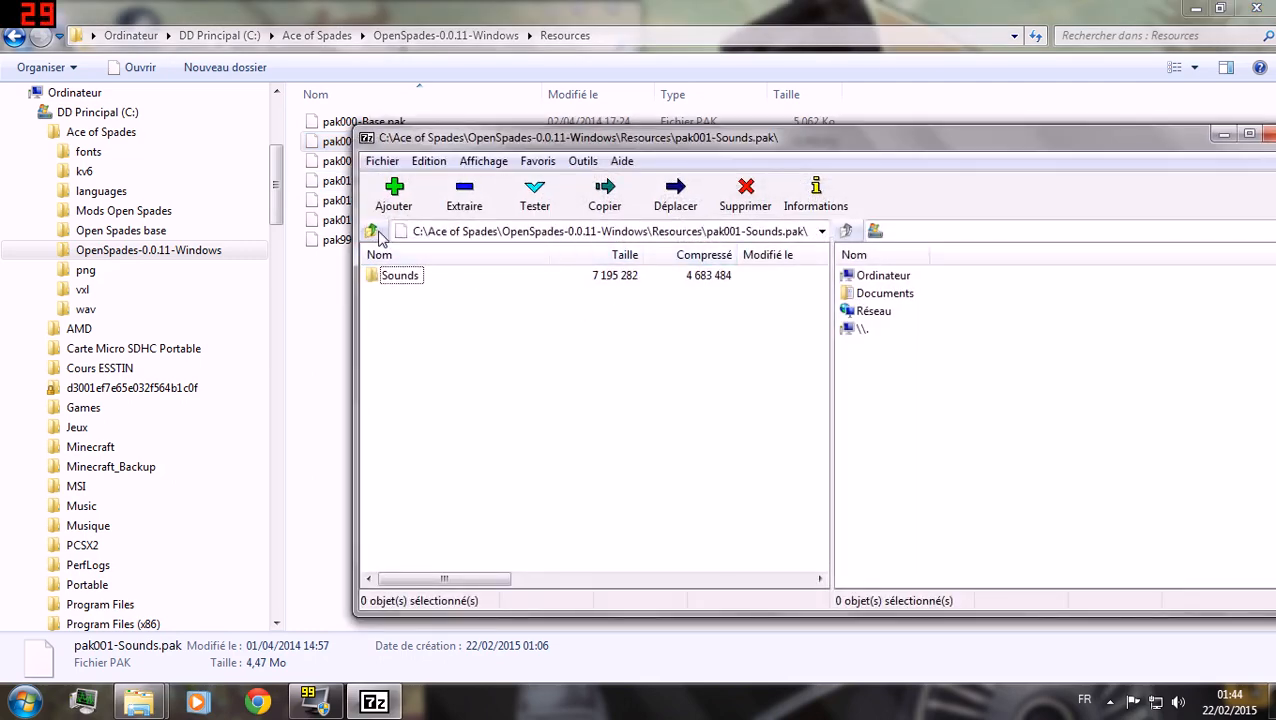
Go back up to the Resources folder in 7-Zip and select pak002-Models.pak.
{"action": "left_click", "coordinate": [371, 231]}
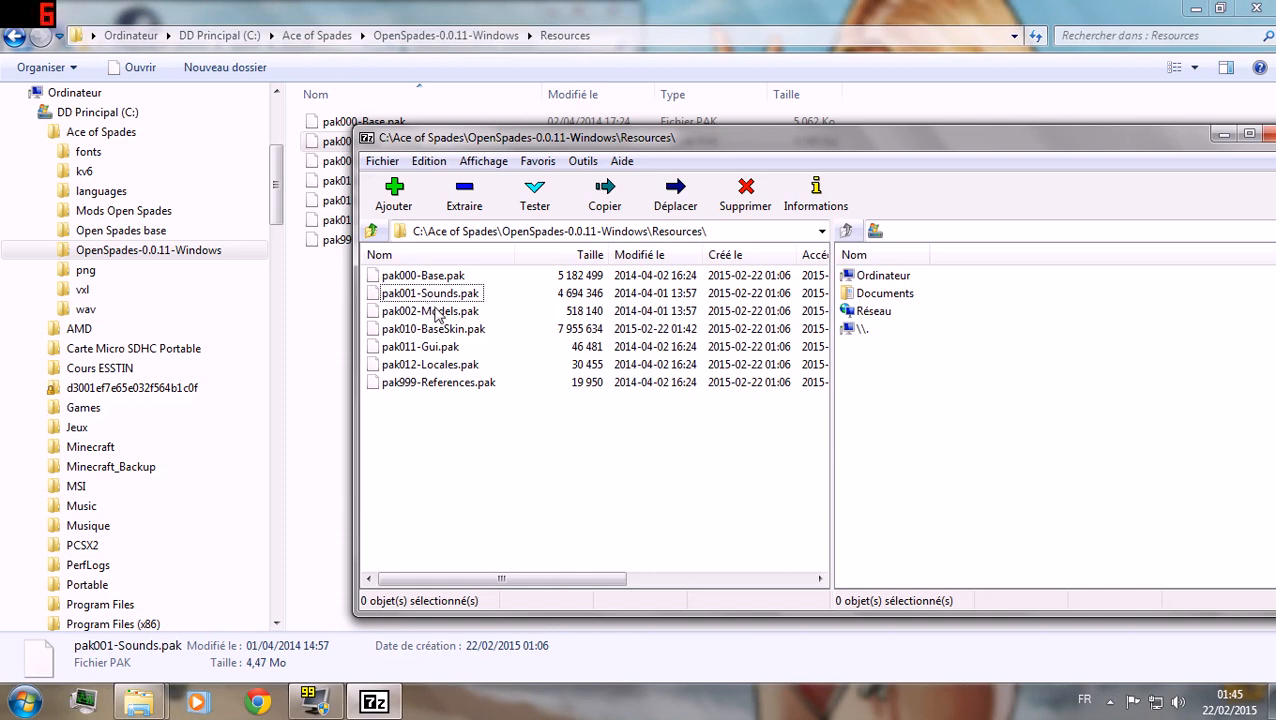
{"action": "left_click", "coordinate": [430, 311]}
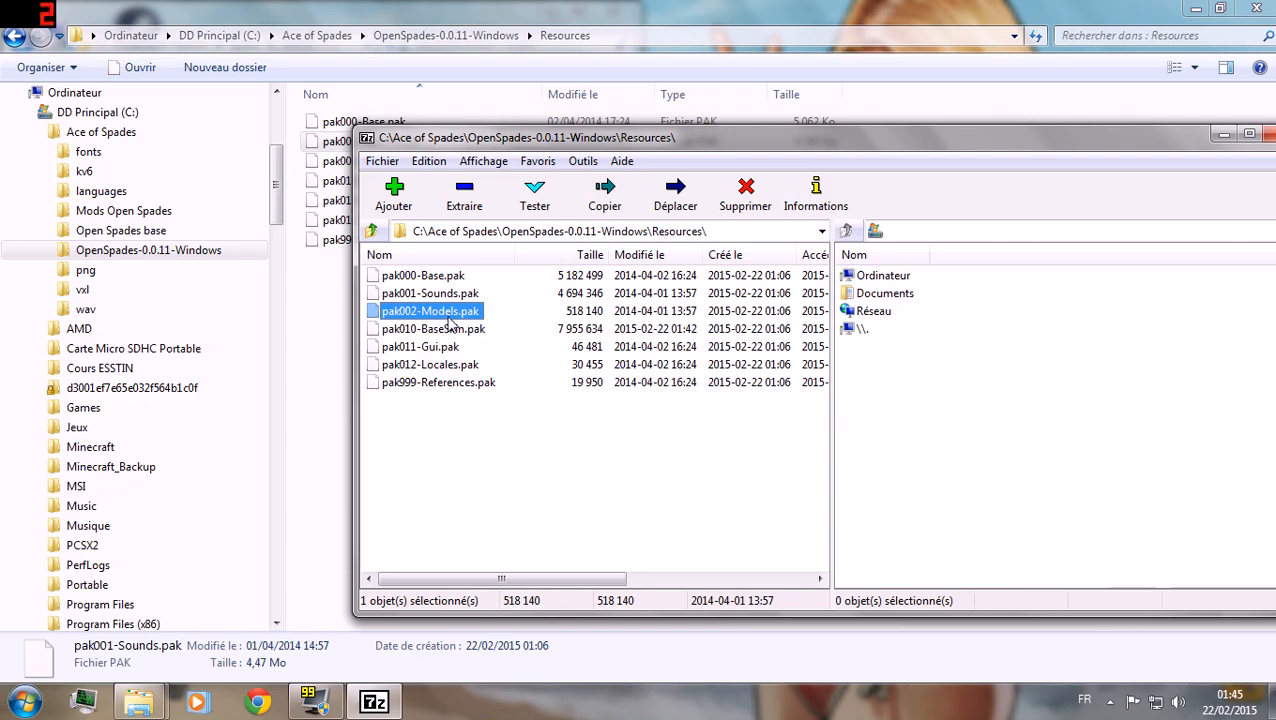
{"action": "mouse_move", "coordinate": [461, 340]}
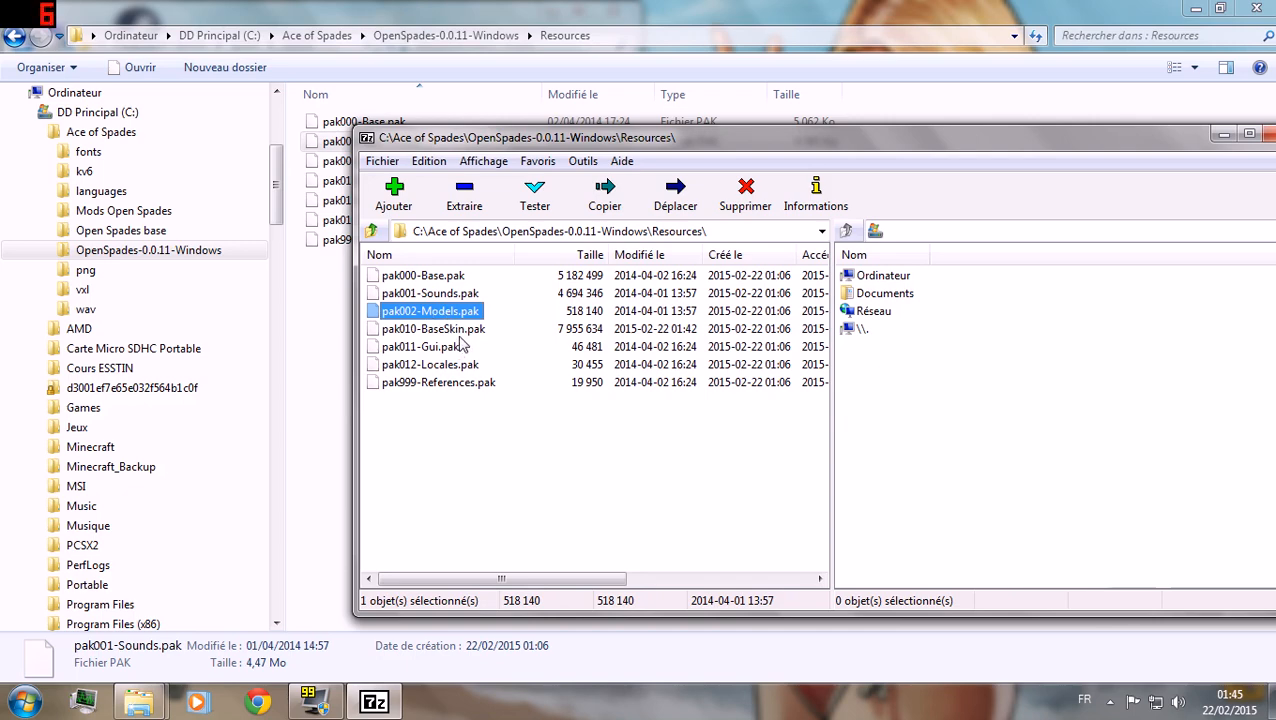
Browse into pak010-BaseSkin.pak through Models, Weapons and Spade to reach Spade.kv6.
{"action": "double_click", "coordinate": [432, 328]}
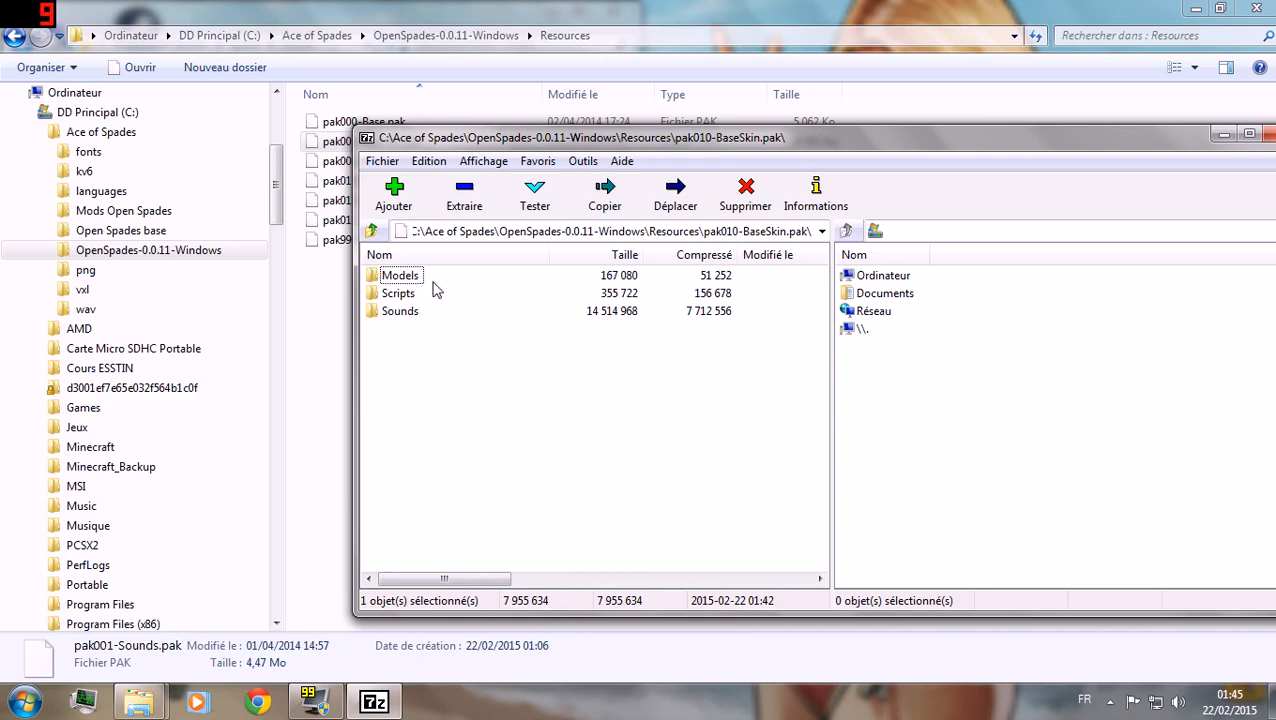
{"action": "double_click", "coordinate": [399, 274]}
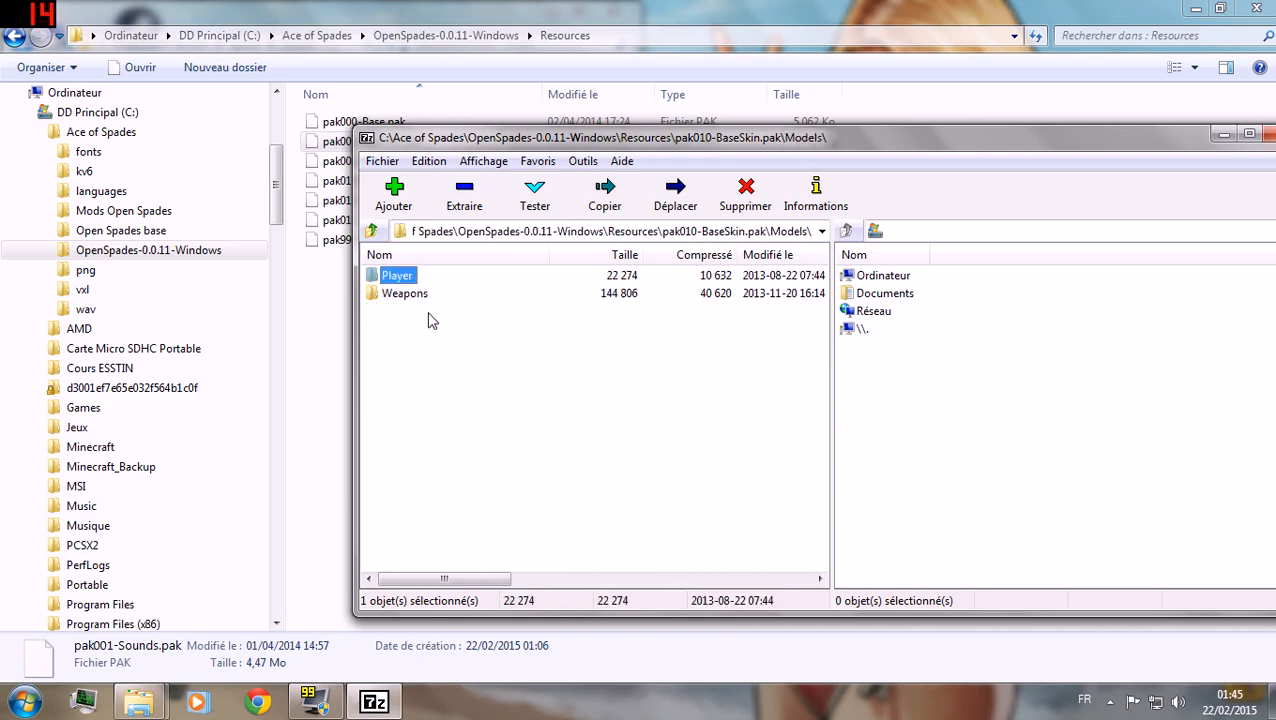
{"action": "left_click", "coordinate": [405, 293]}
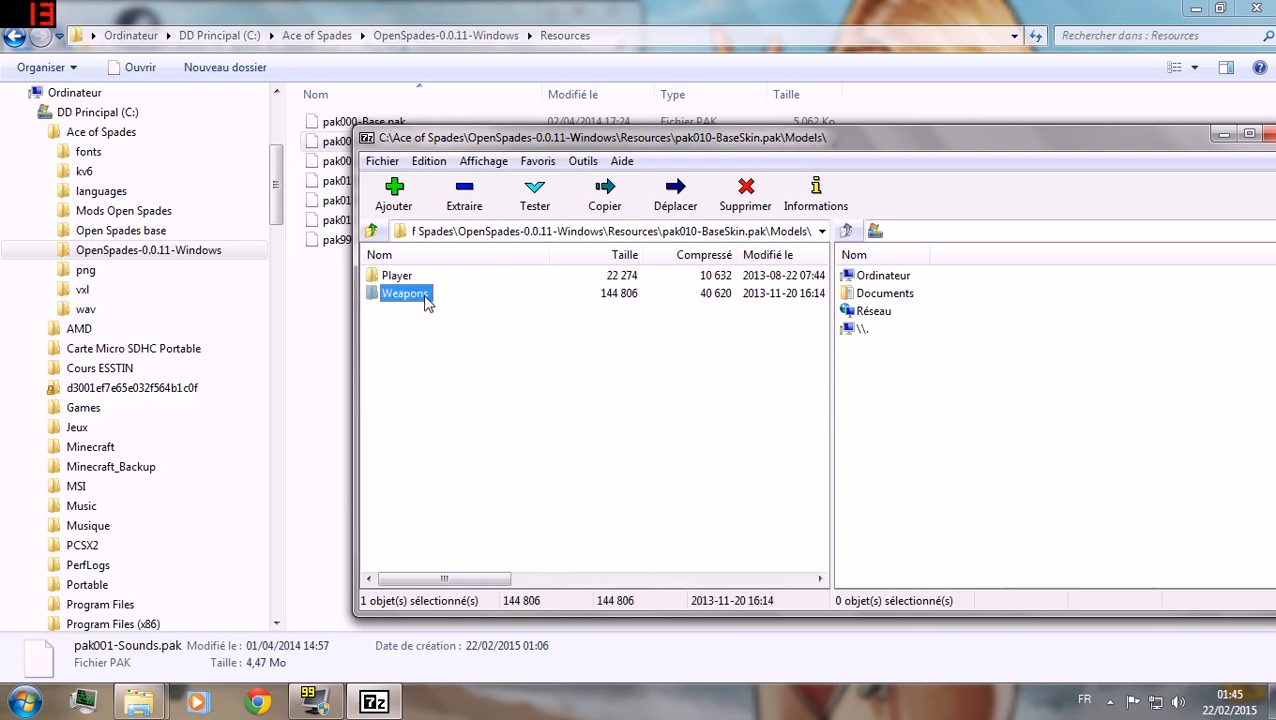
{"action": "double_click", "coordinate": [405, 293]}
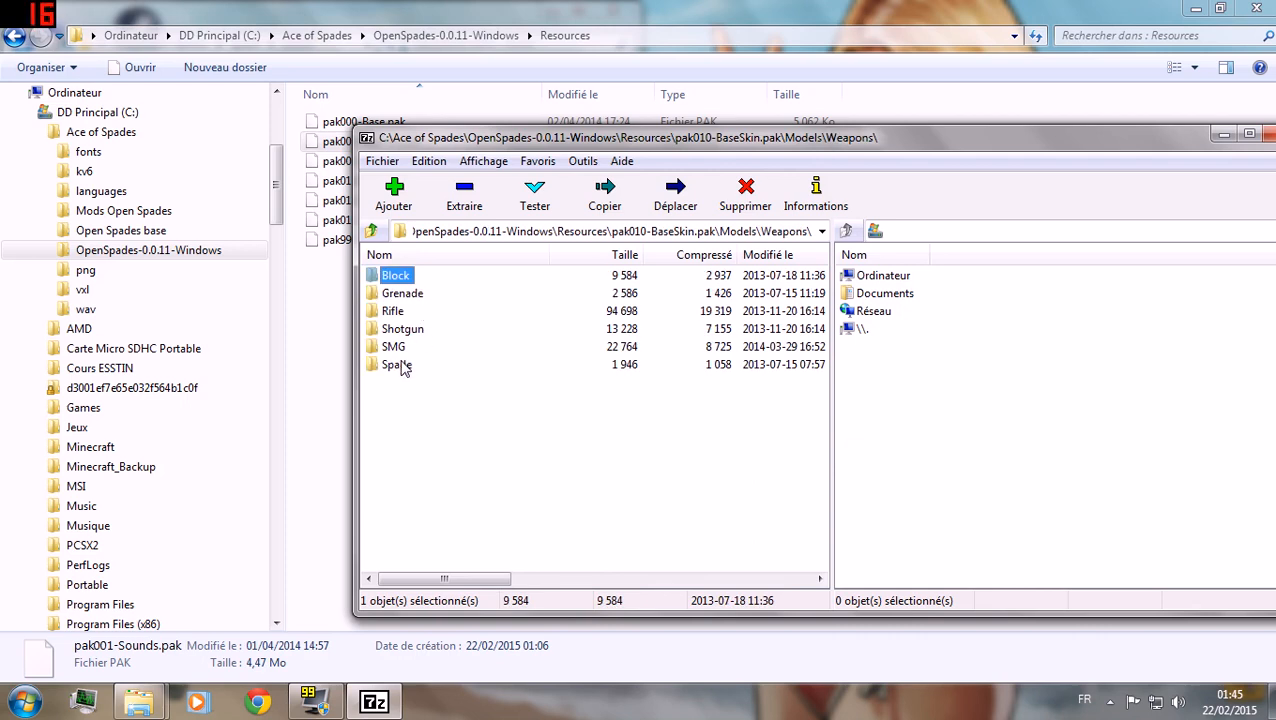
{"action": "left_click", "coordinate": [396, 364]}
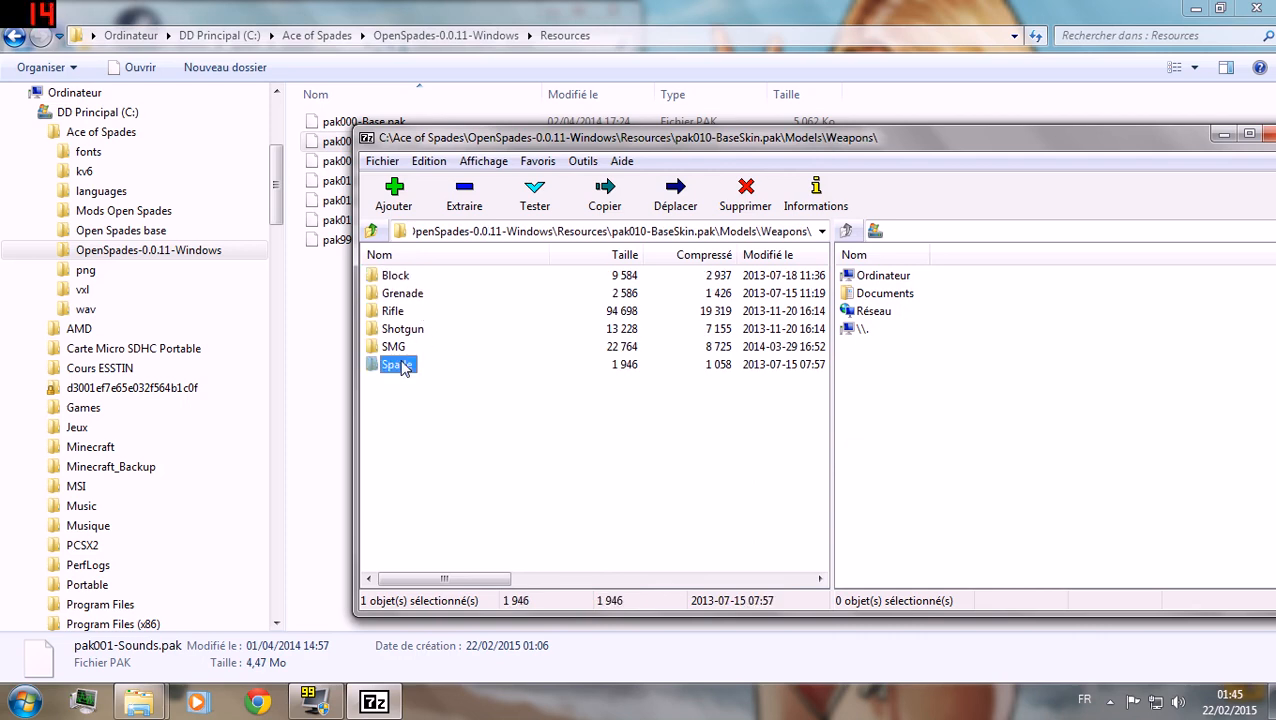
{"action": "double_click", "coordinate": [397, 364]}
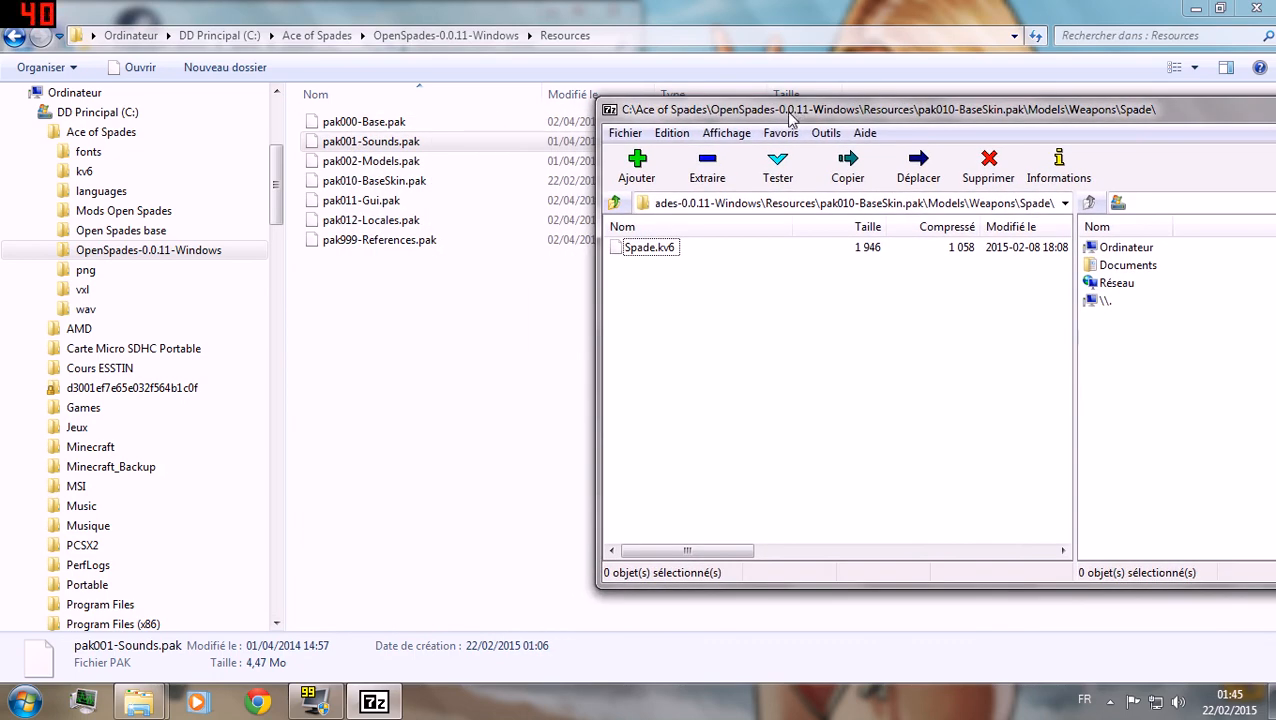
{"action": "mouse_move", "coordinate": [140, 700]}
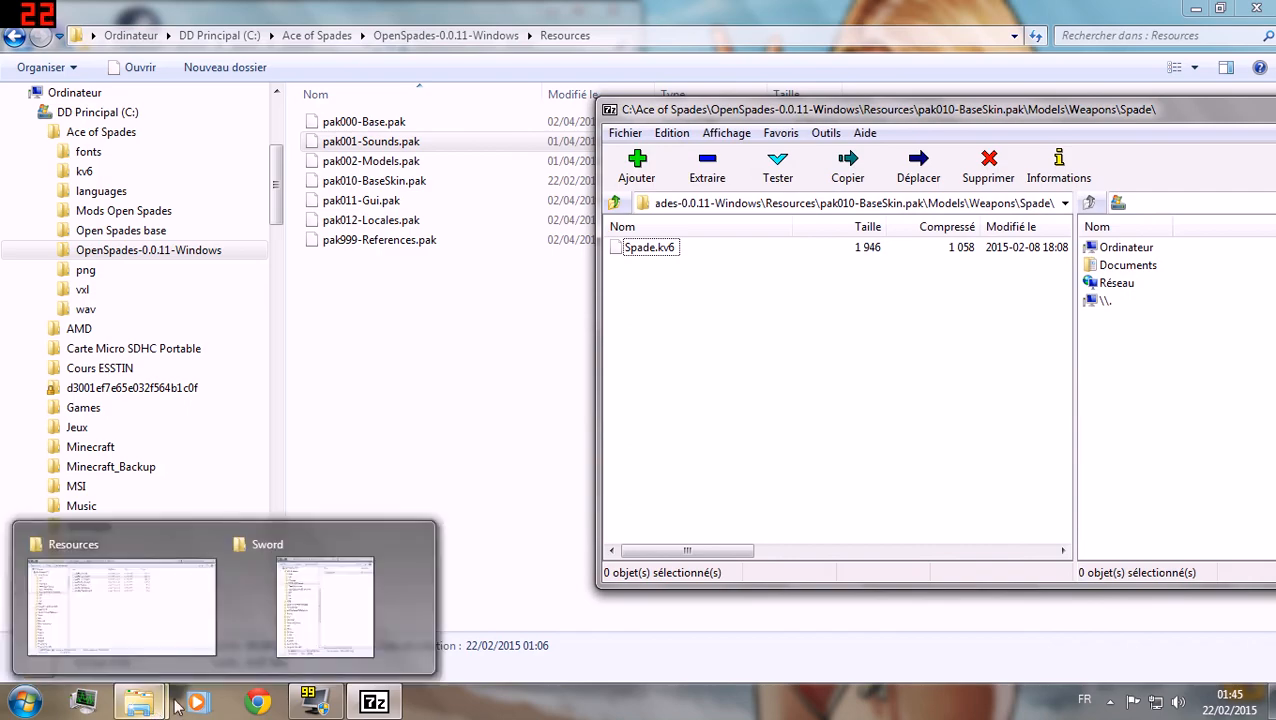
Drag the Sword folder's Spade.kv6 into the archive's Spade folder and confirm with Oui.
{"action": "left_click", "coordinate": [325, 600]}
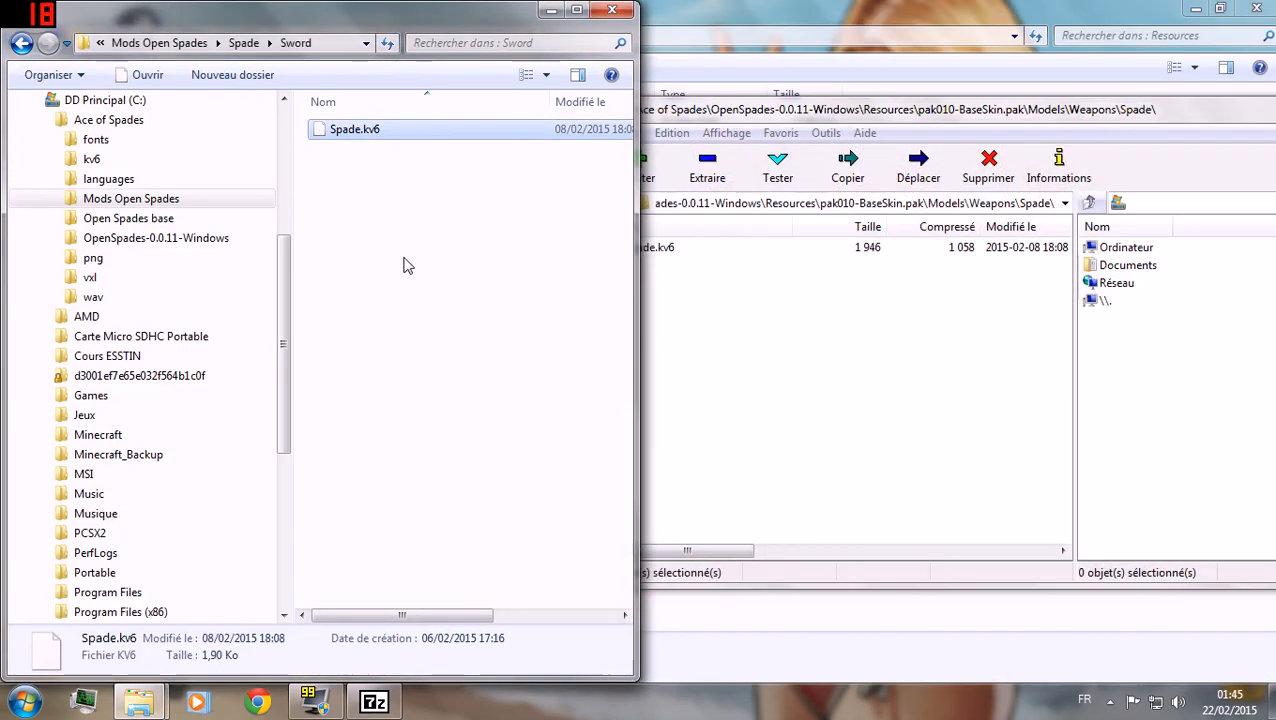
{"action": "mouse_move", "coordinate": [389, 144]}
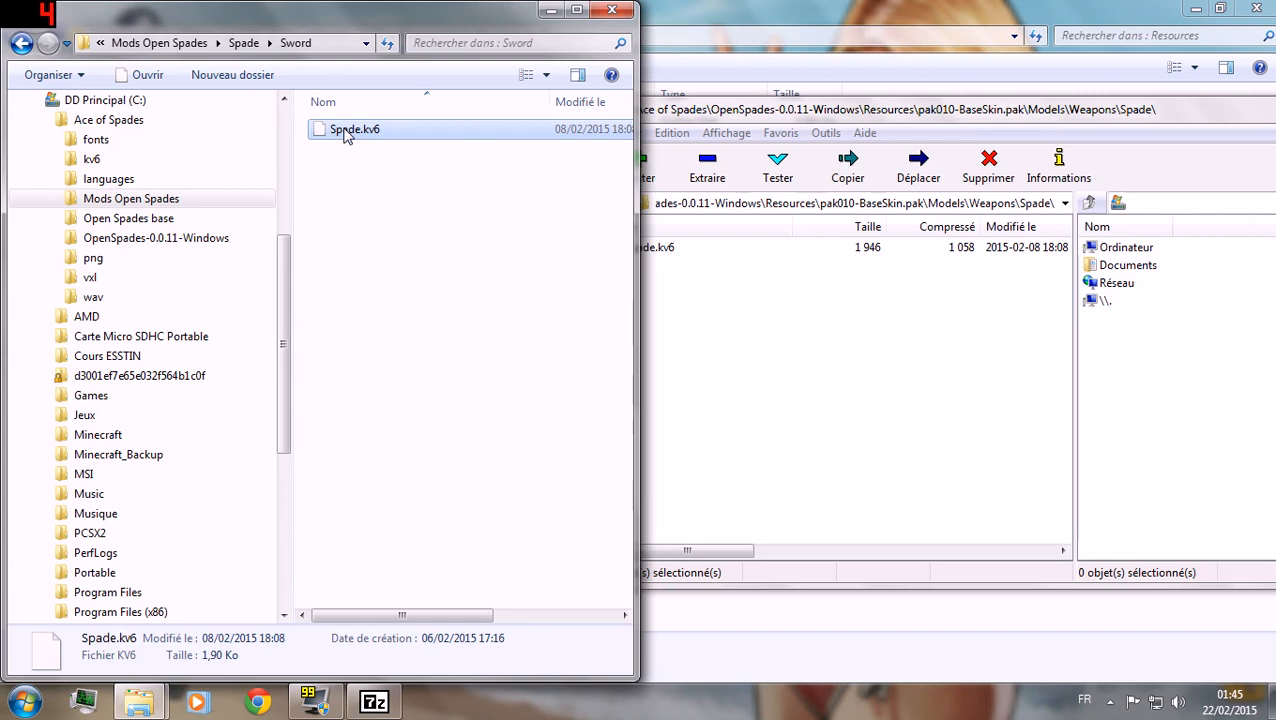
{"action": "mouse_move", "coordinate": [435, 188]}
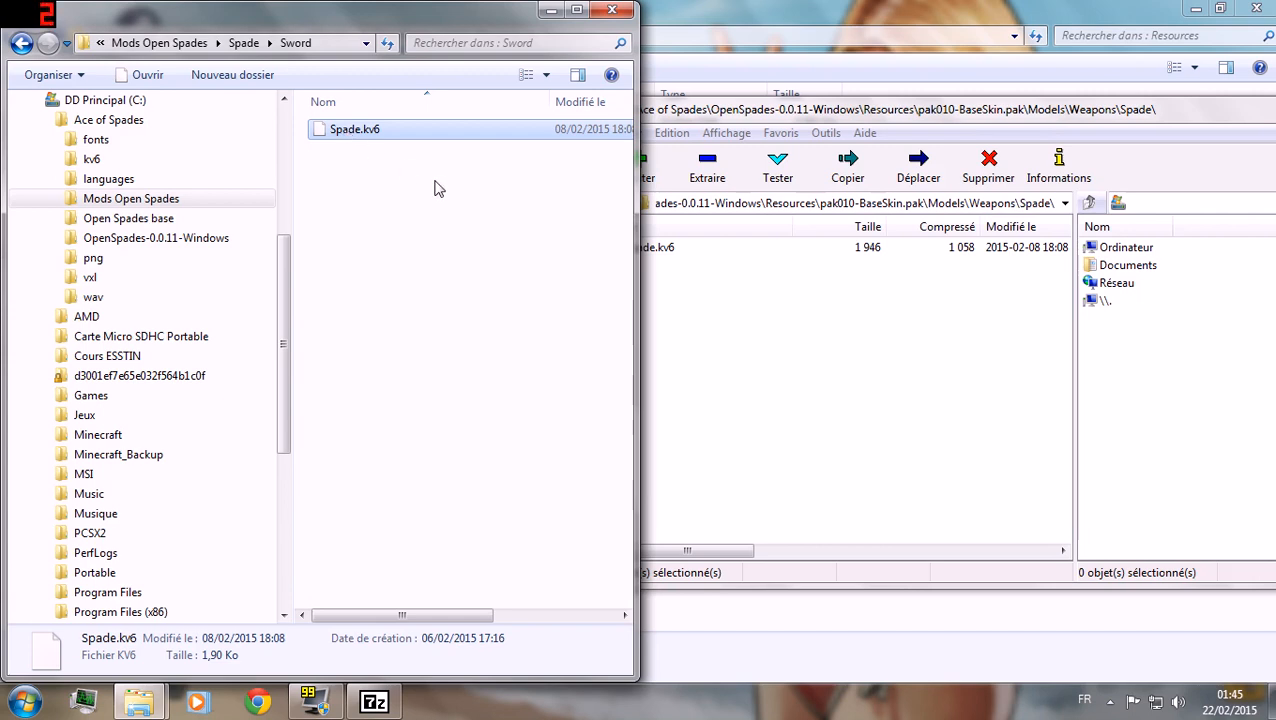
{"action": "mouse_move", "coordinate": [697, 293]}
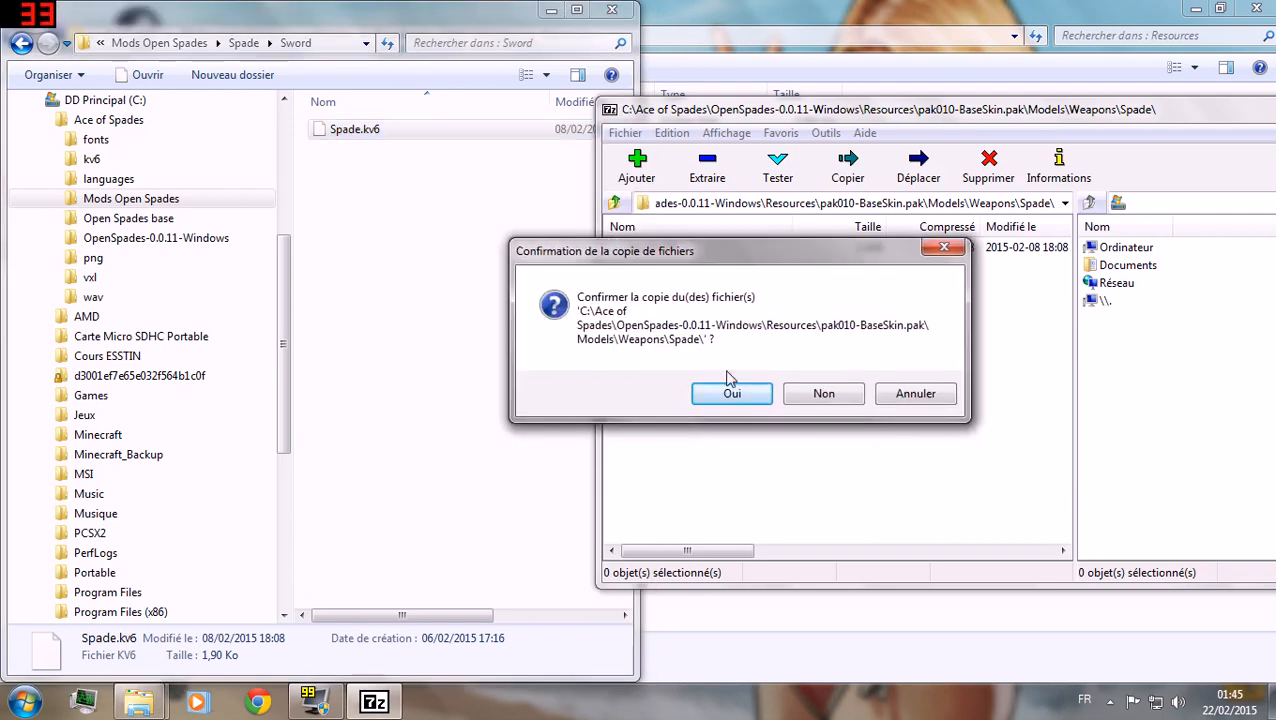
{"action": "left_click", "coordinate": [731, 393]}
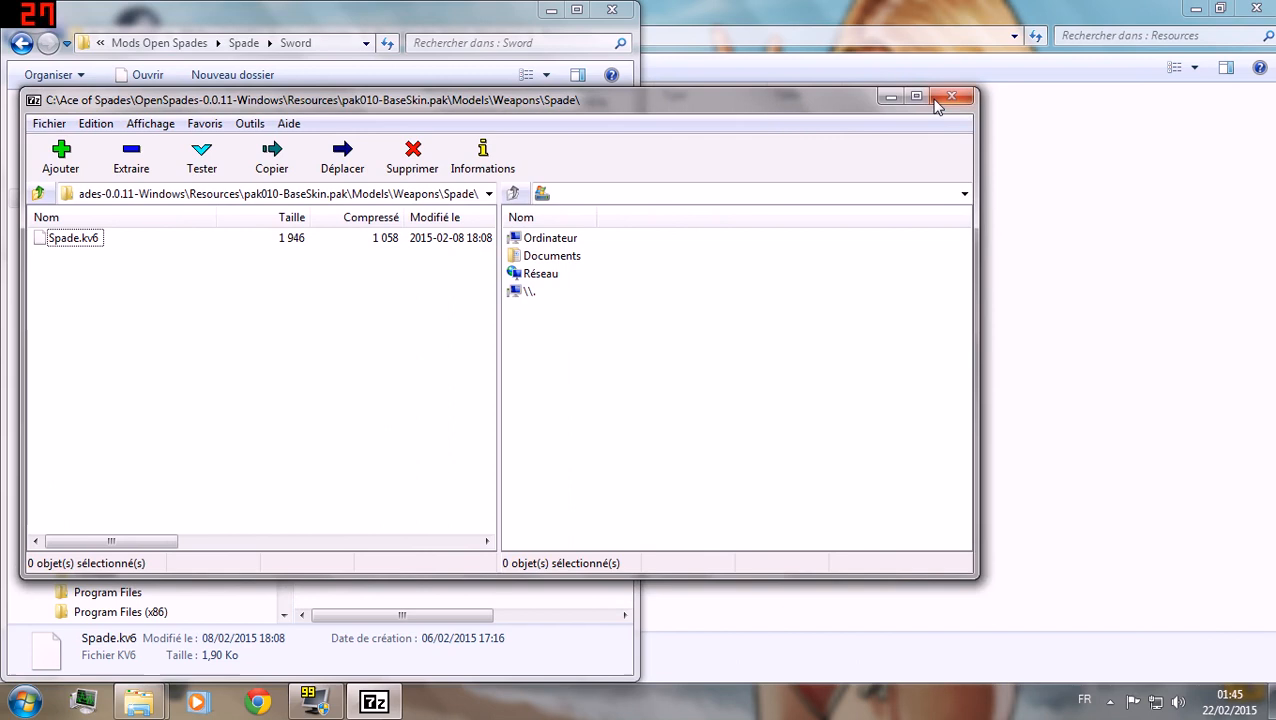
{"action": "mouse_move", "coordinate": [951, 96]}
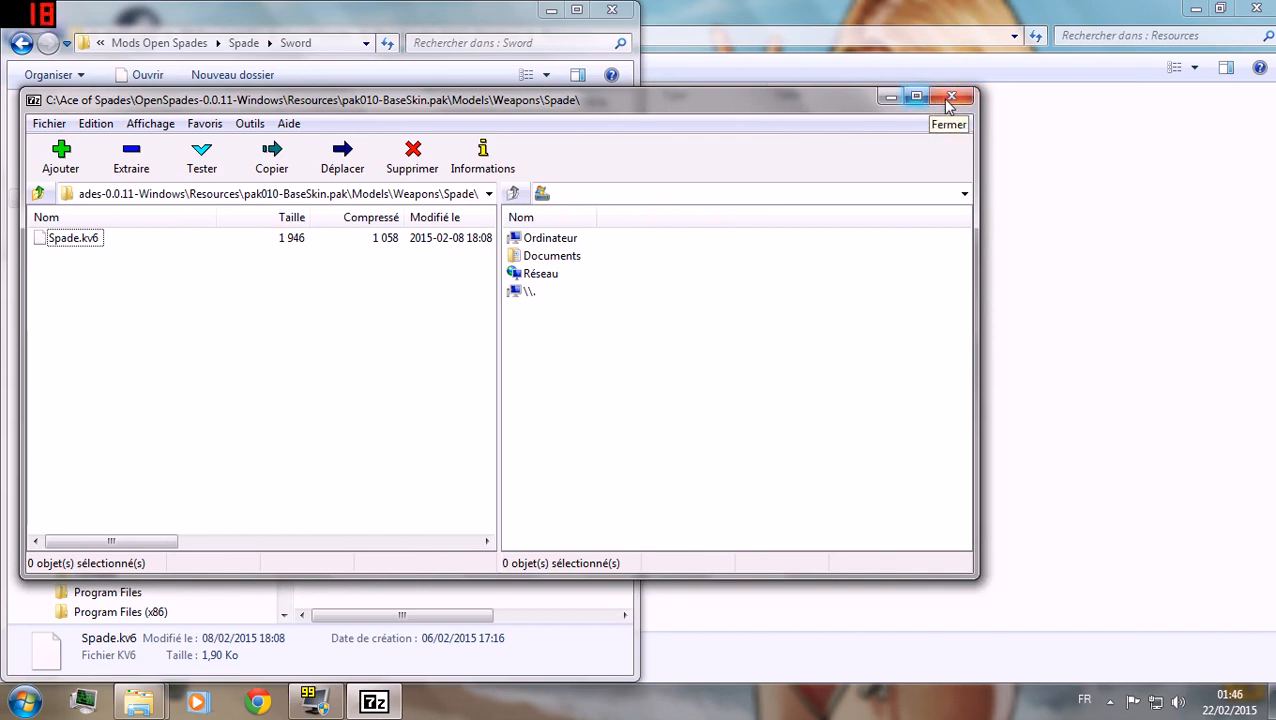
{"action": "mouse_move", "coordinate": [940, 115]}
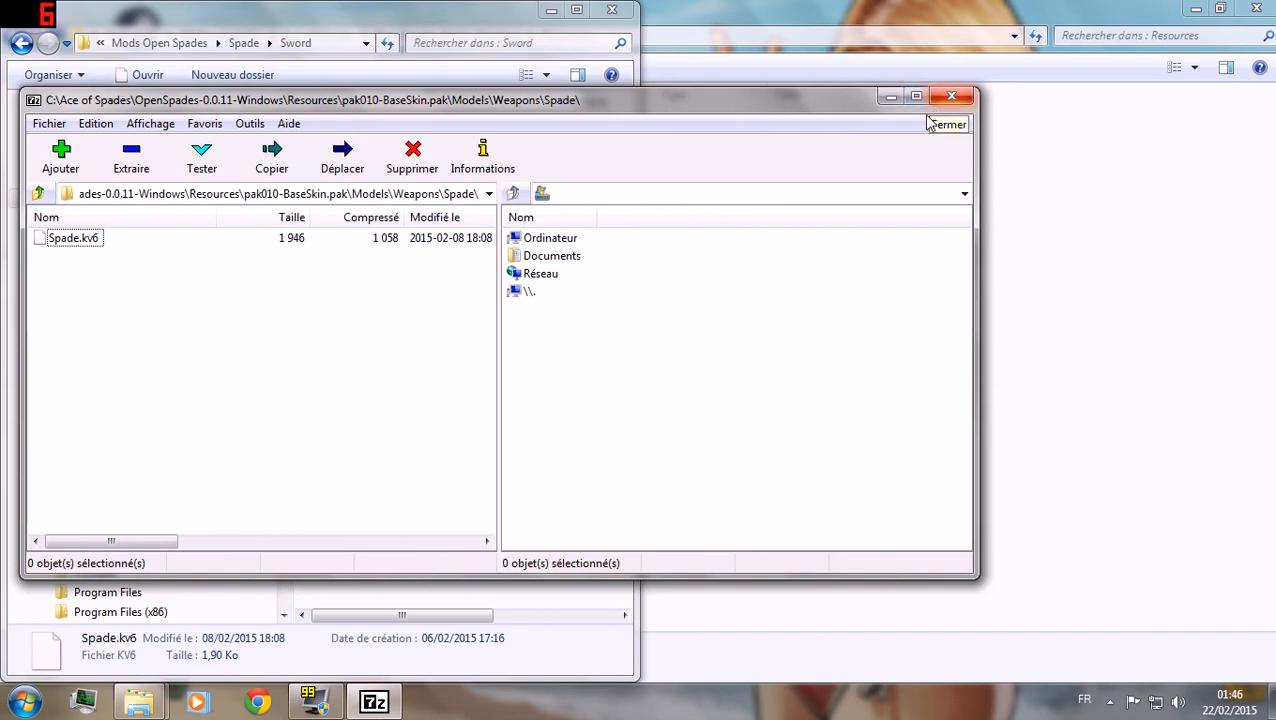
{"action": "mouse_move", "coordinate": [955, 118]}
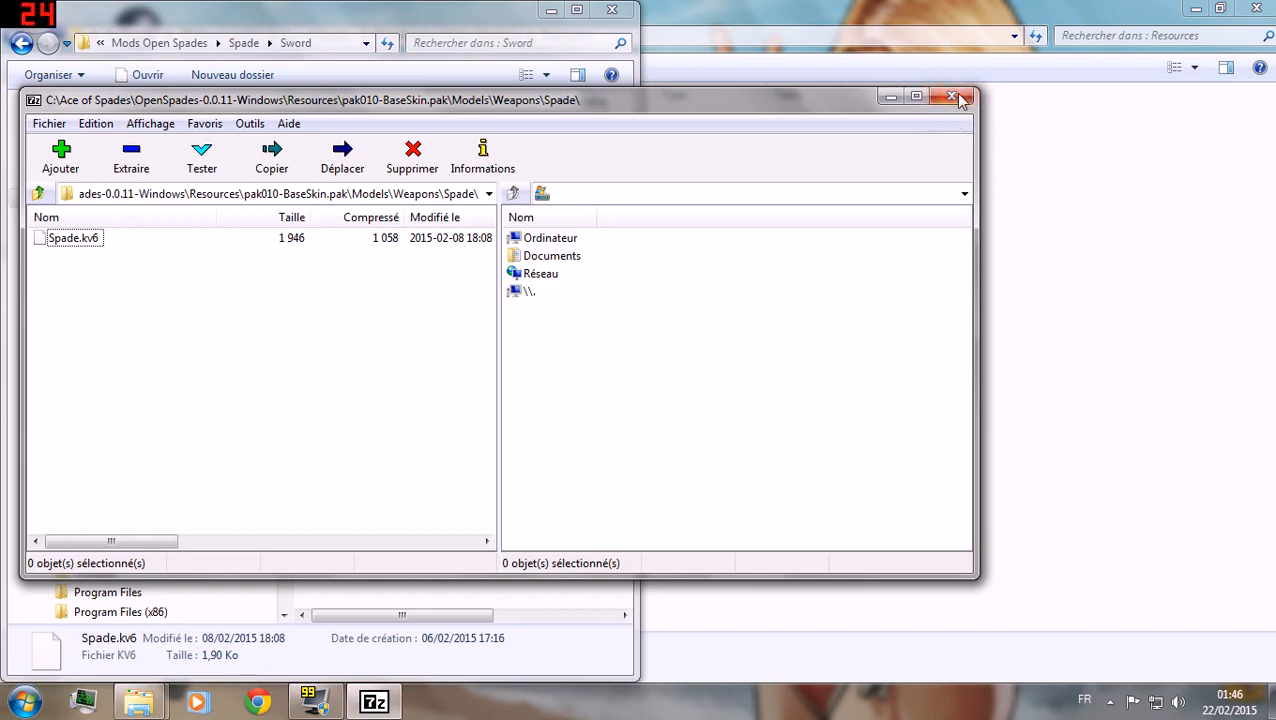
{"action": "mouse_move", "coordinate": [951, 99]}
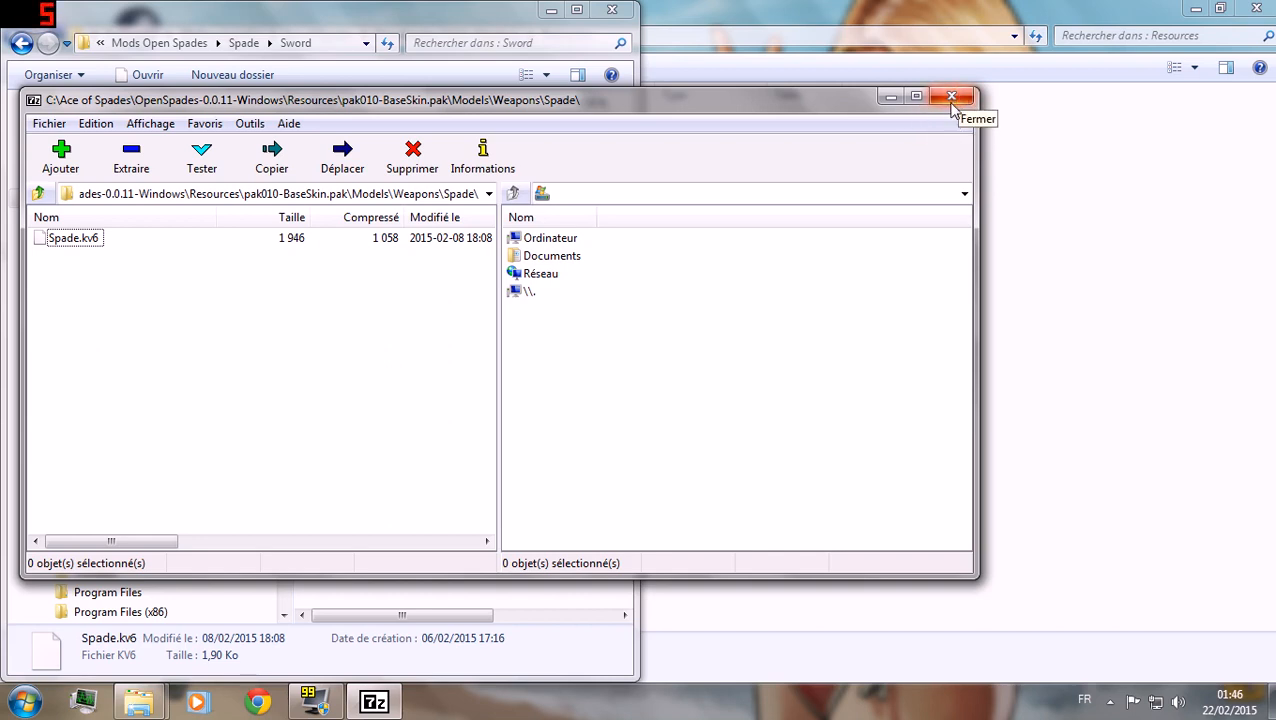